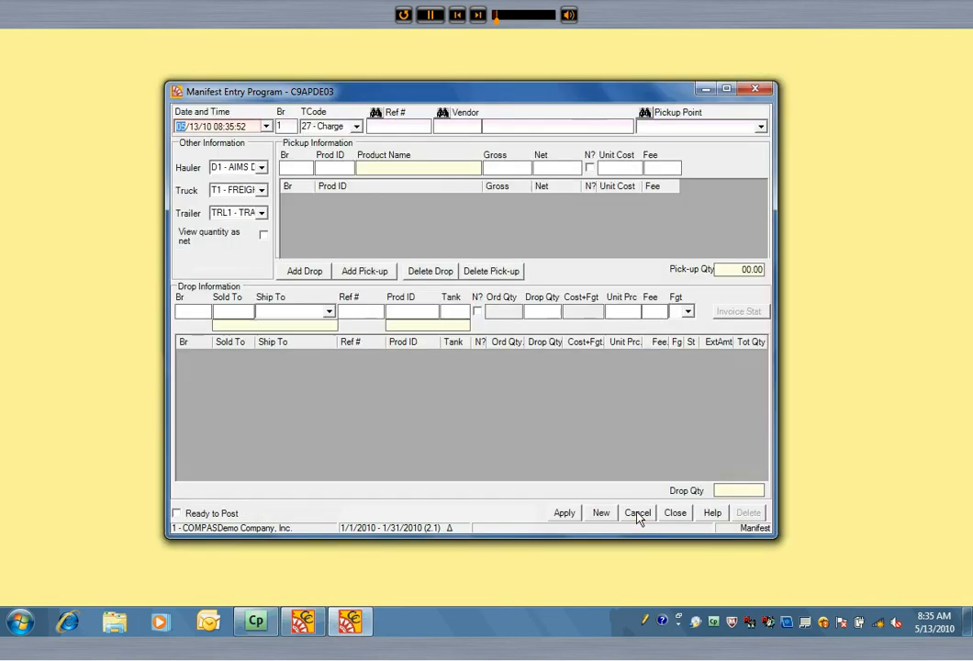
# Step: Date the manifest 01/20/10, ref 9000, with vendor VEND1 Chevron and pickup point PU1
pyautogui.write('01/20/10')
pyautogui.click(399, 125)
pyautogui.write('9000')
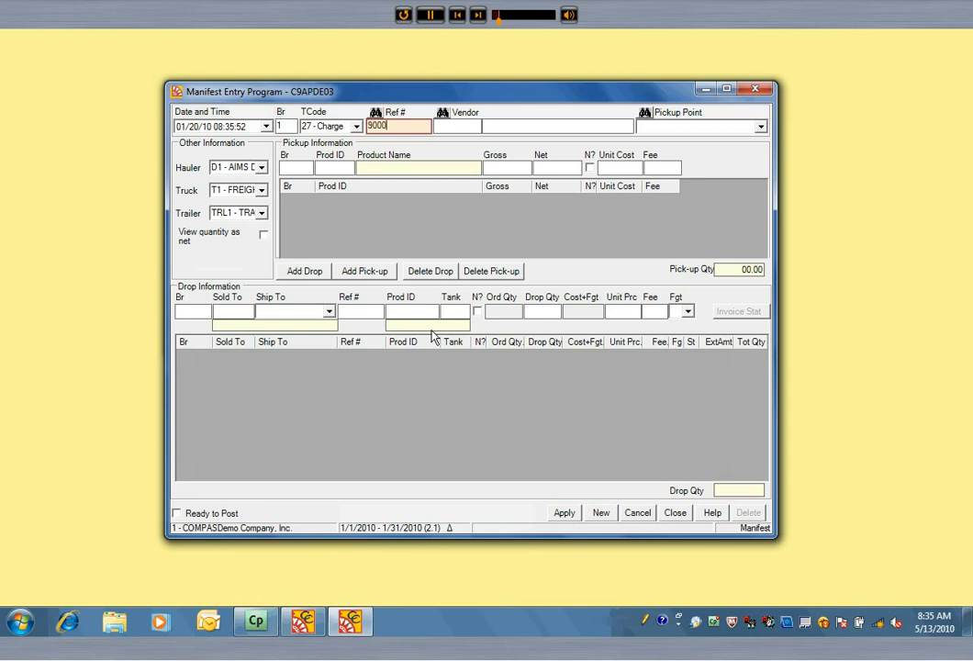
pyautogui.write('vend1')
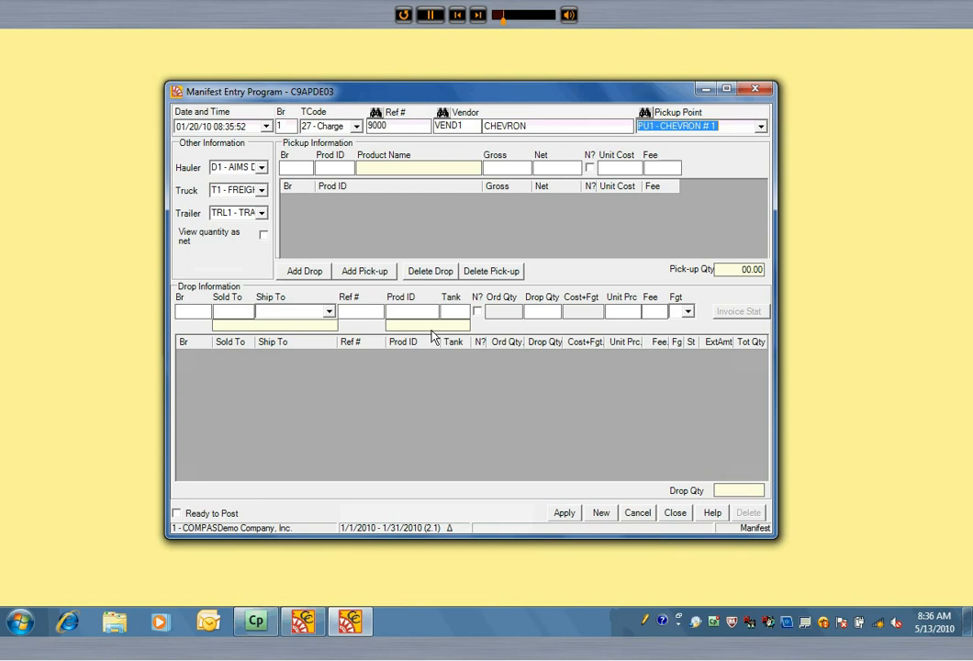
pyautogui.click(237, 167)
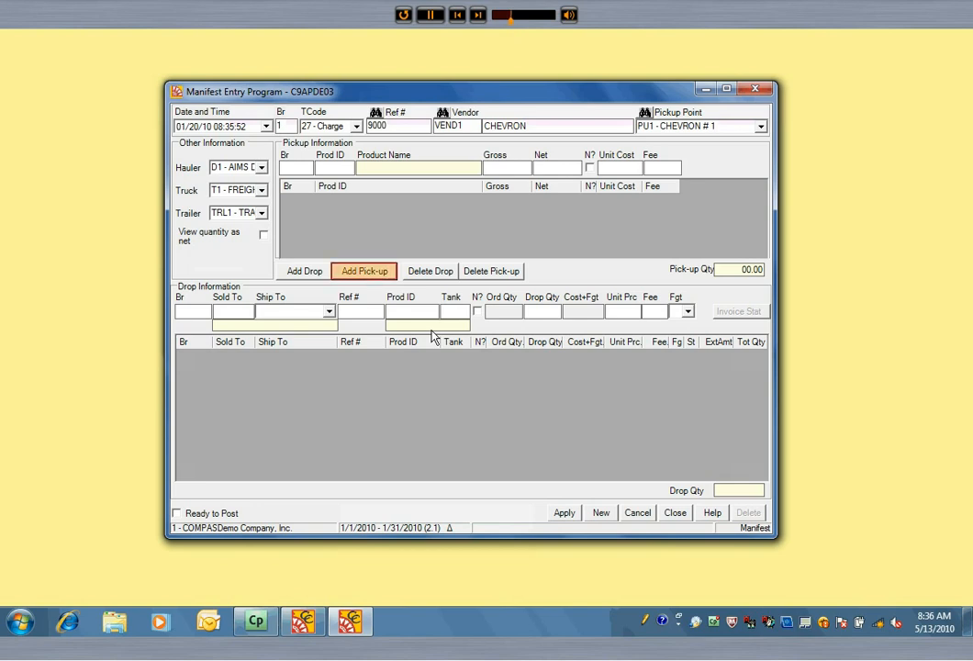
# Step: Add a pickup of 1-1000 REG87 gasoline: 8500 gross, 8505 net, unit cost 3.70925, zero fee
pyautogui.click(363, 271)
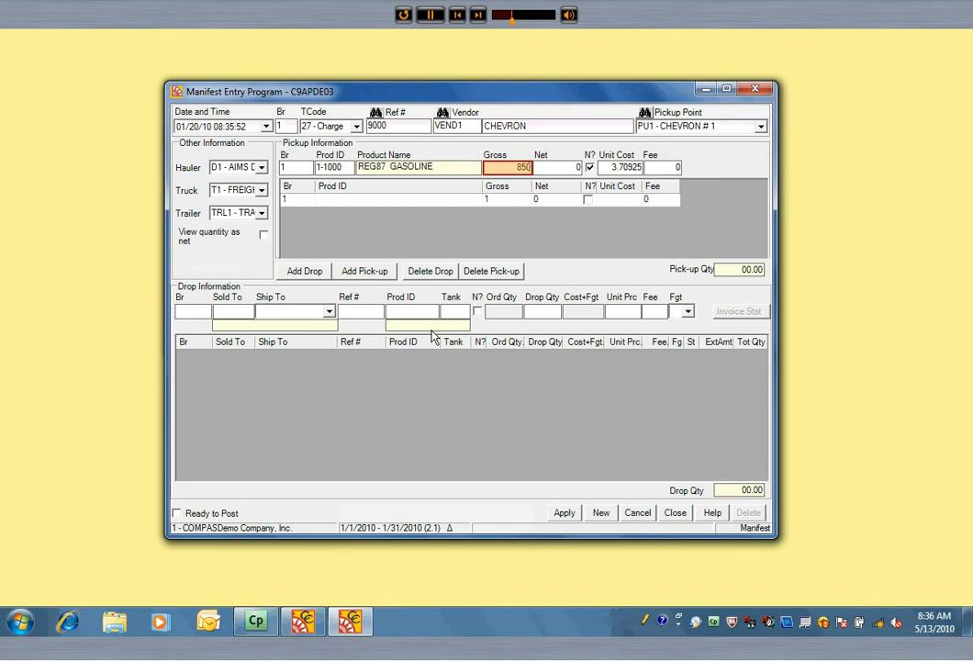
pyautogui.write('8500')
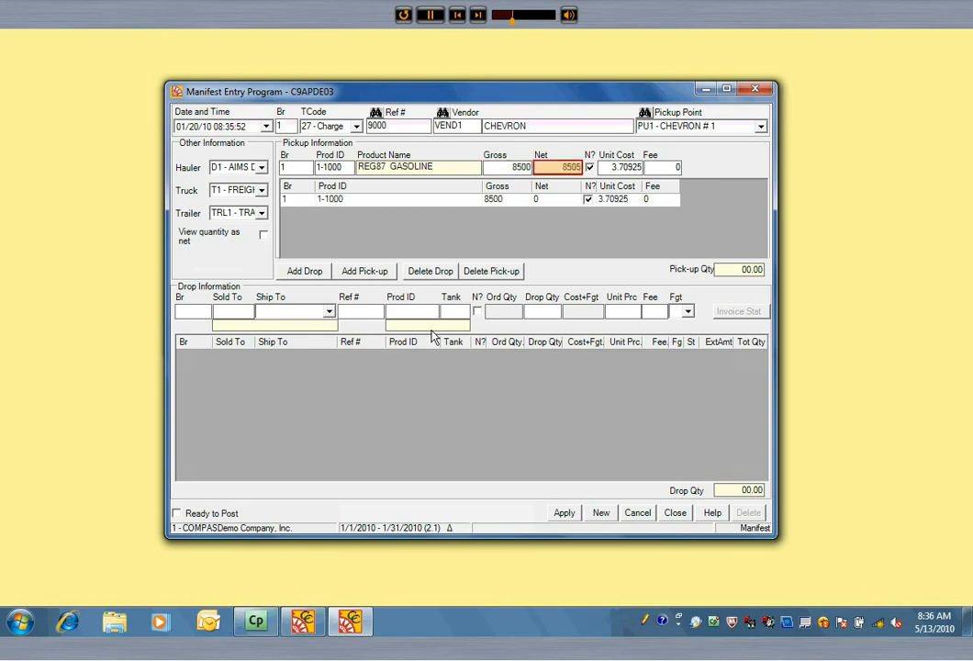
pyautogui.click(623, 167)
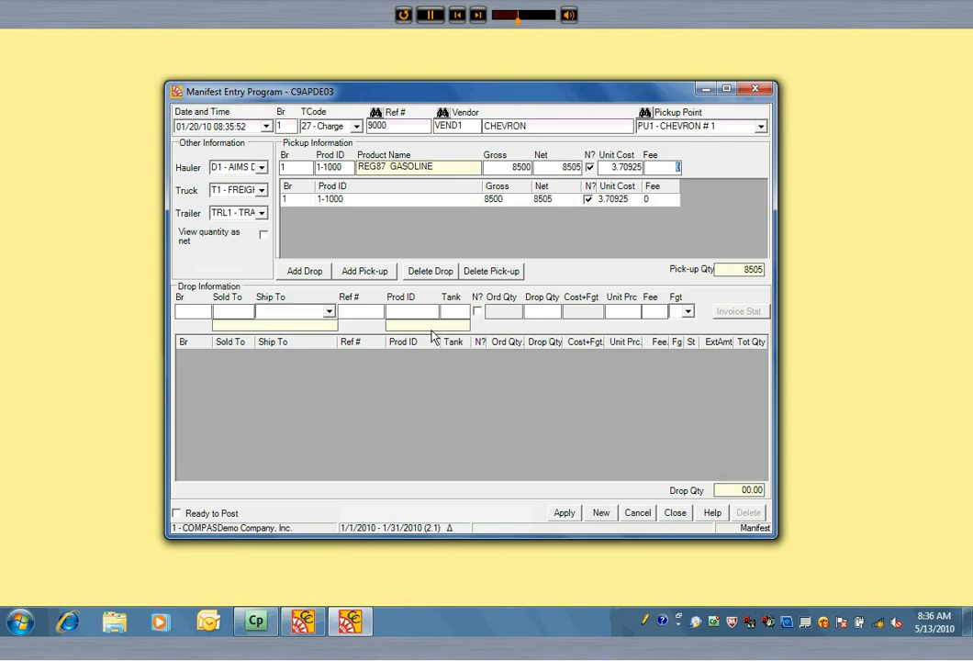
pyautogui.click(660, 167)
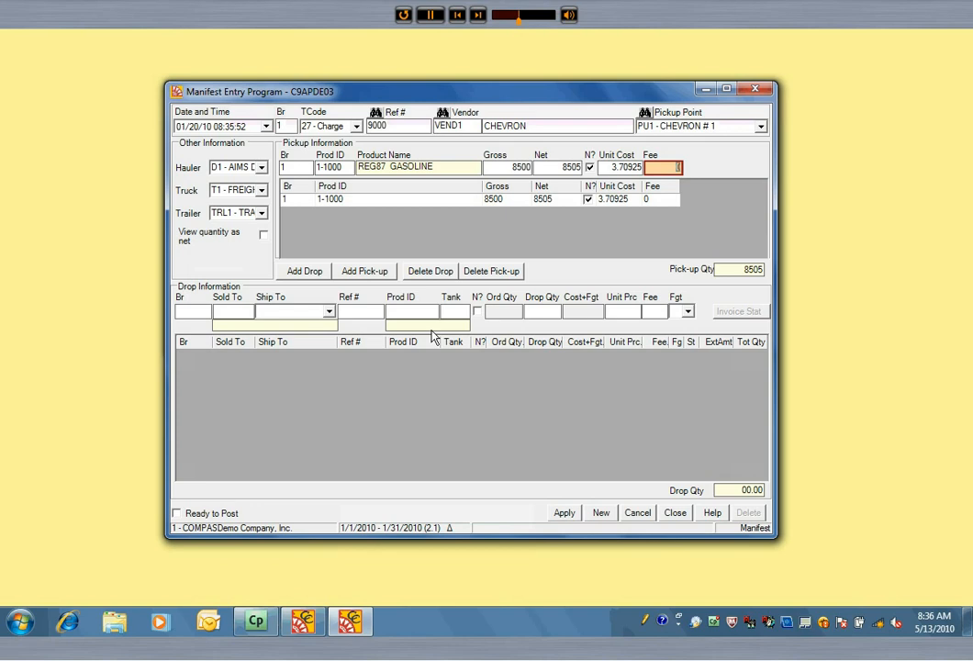
pyautogui.click(303, 271)
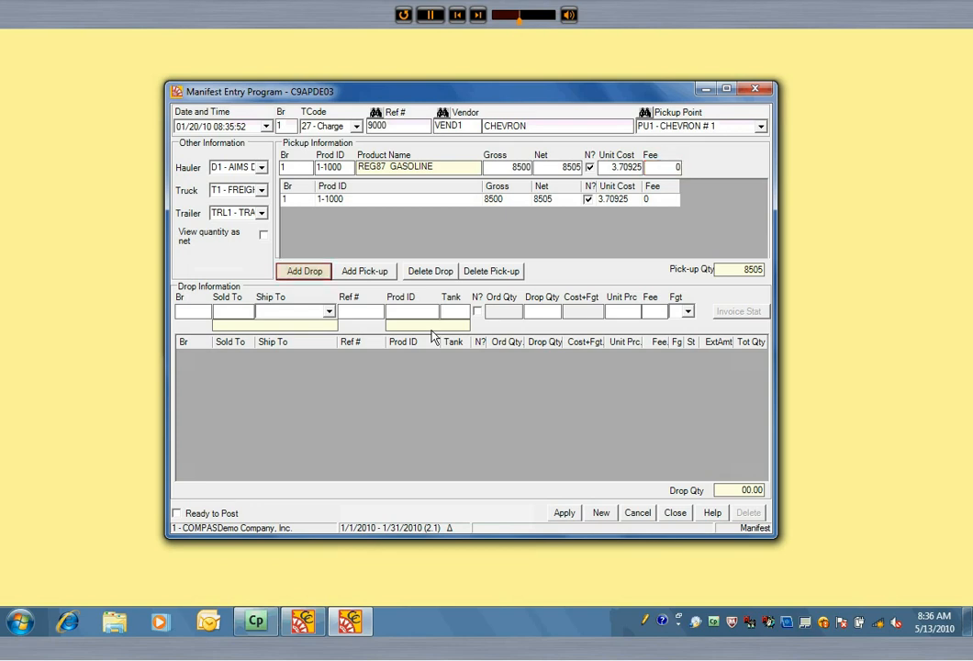
# Step: Add a drop for customer 2200 to Peterson's Party Supply, ref 228, product 1-1000, tank 1
pyautogui.click(304, 270)
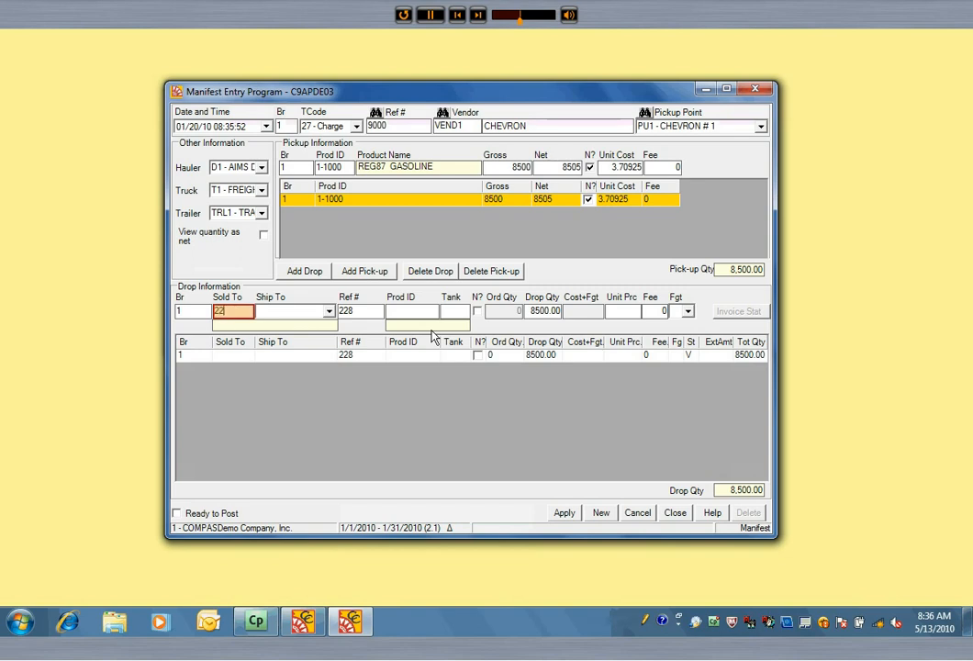
pyautogui.write('2200')
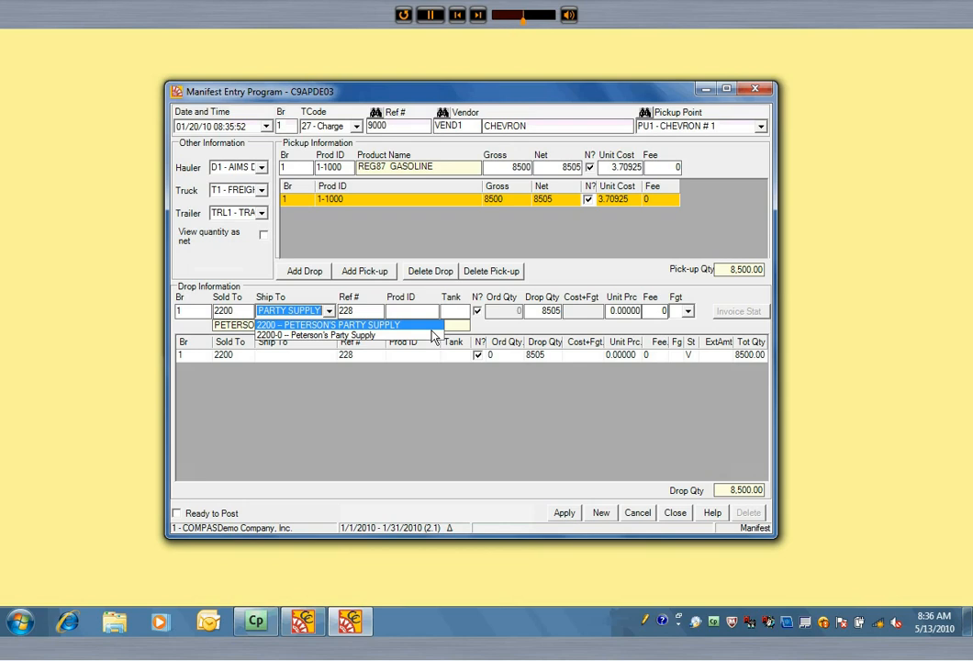
pyautogui.click(330, 324)
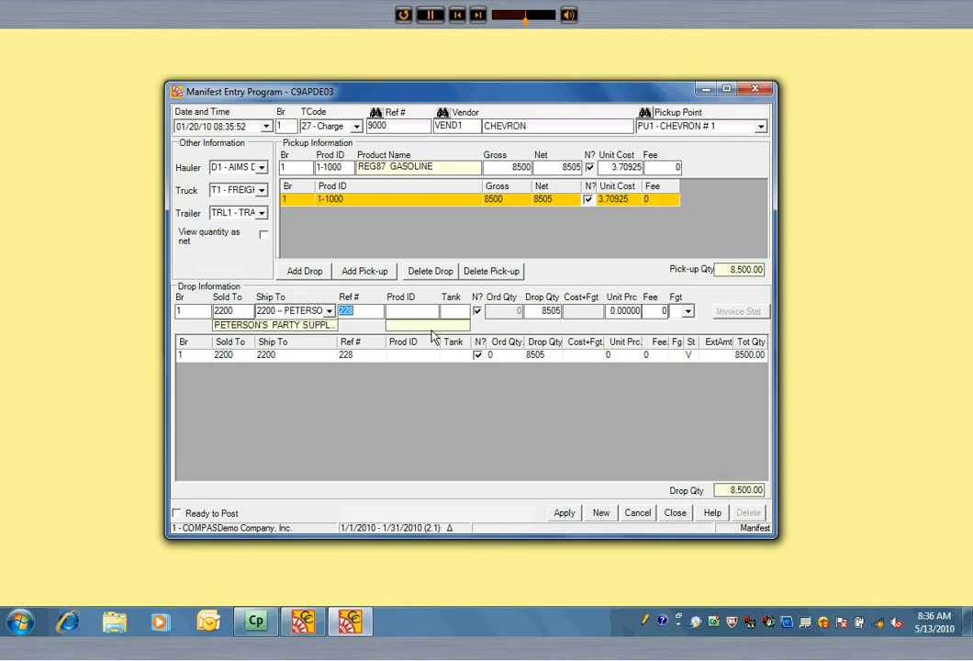
pyautogui.write('1-1000')
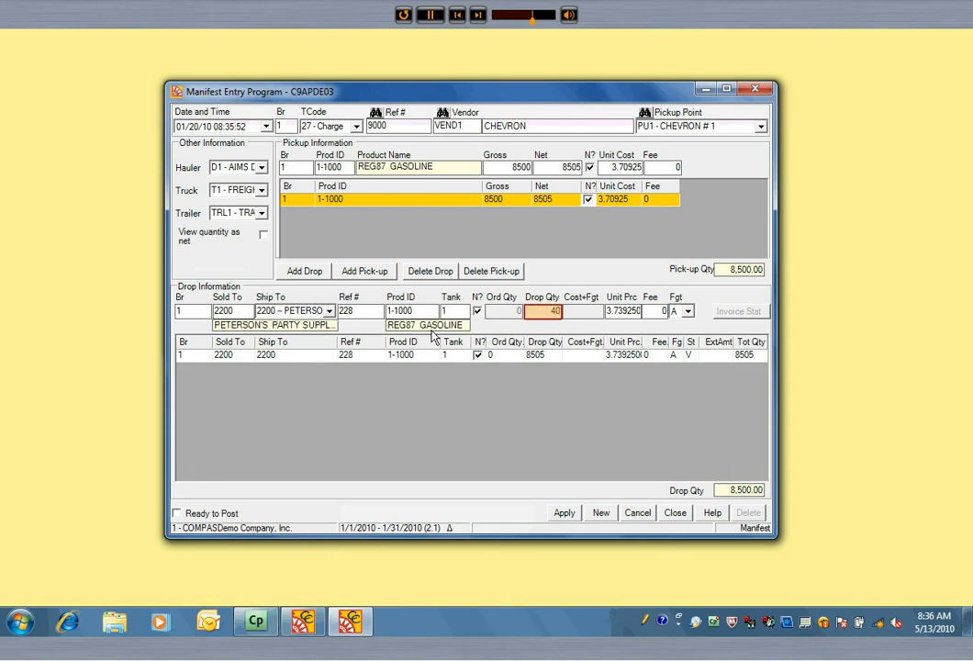
# Step: Set the Peterson's Party Supply drop quantity to 4000
pyautogui.write('4000')
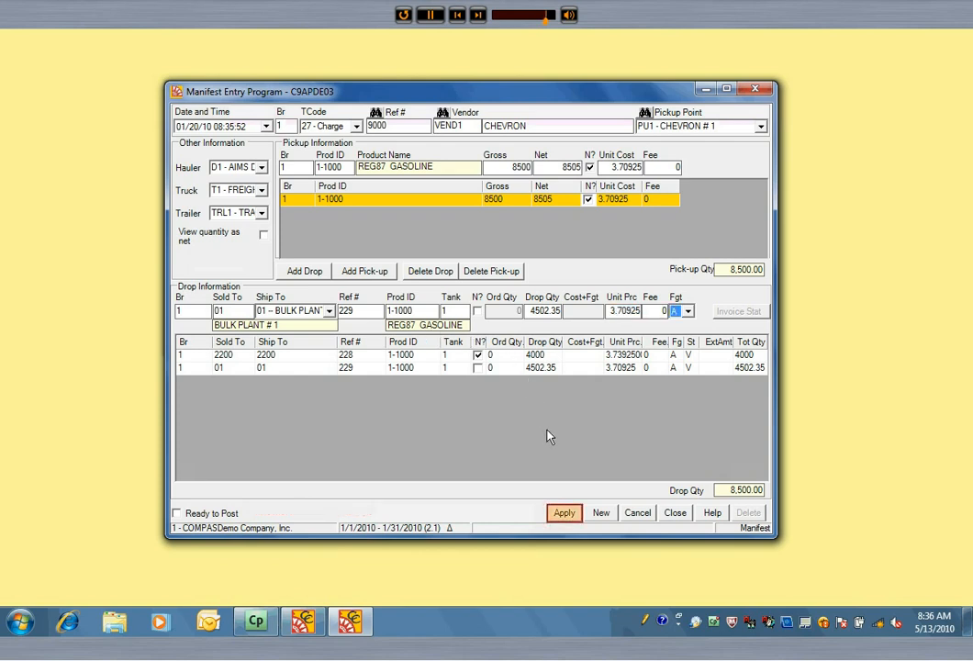
# Step: Save the manifest as ready to post and print invoice 228 for Peterson's Party Supply
pyautogui.click(563, 512)
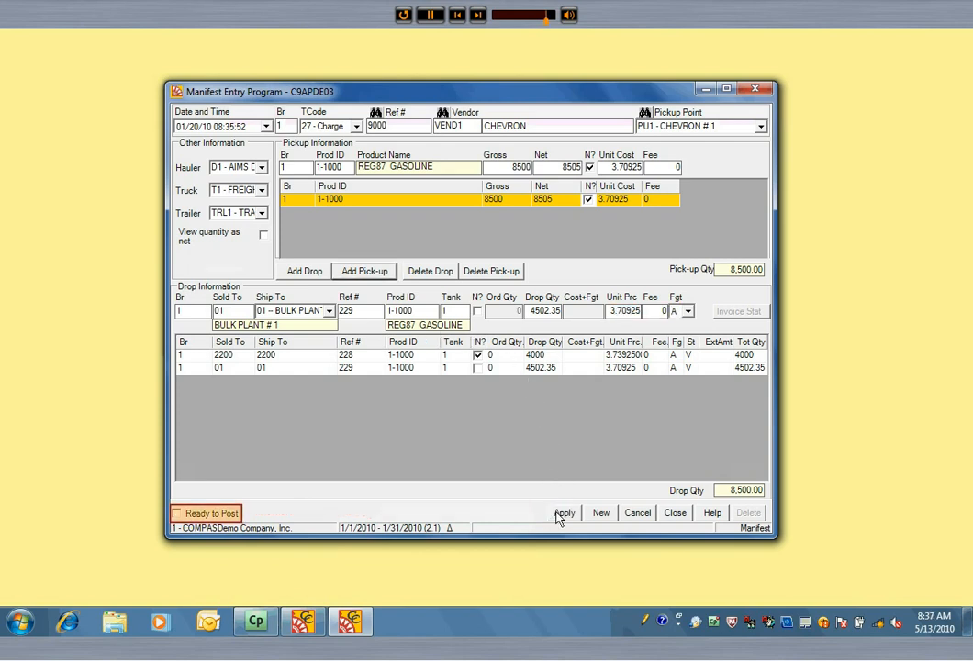
pyautogui.click(563, 512)
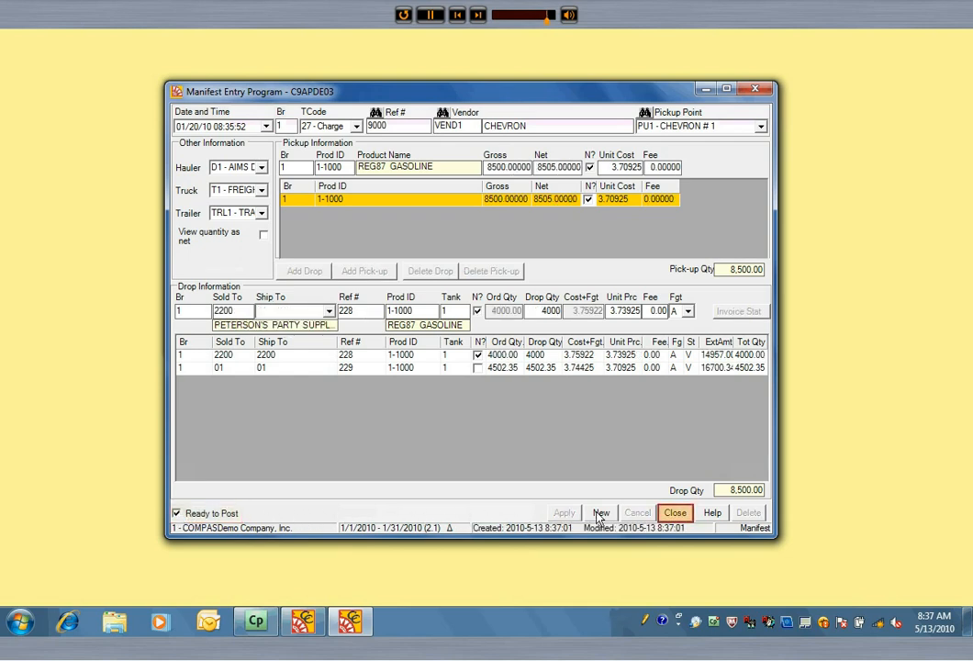
pyautogui.click(674, 512)
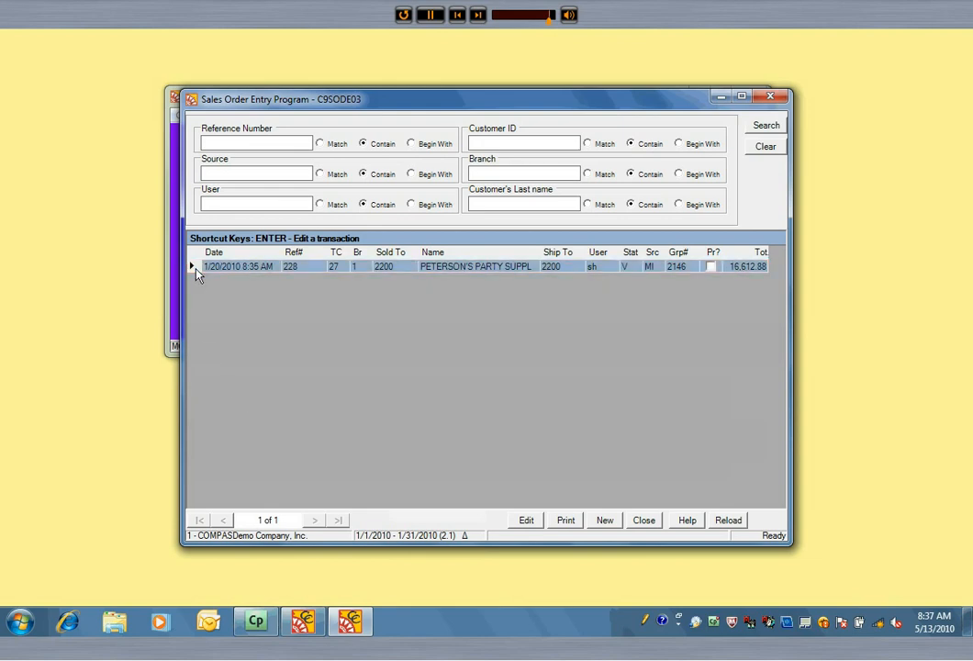
pyautogui.click(564, 521)
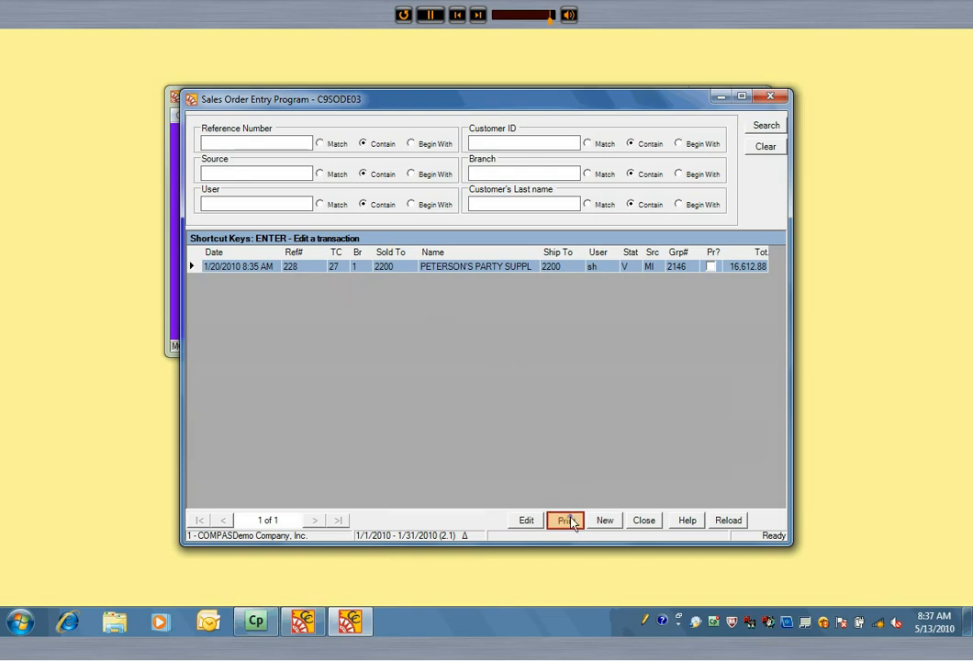
pyautogui.click(564, 520)
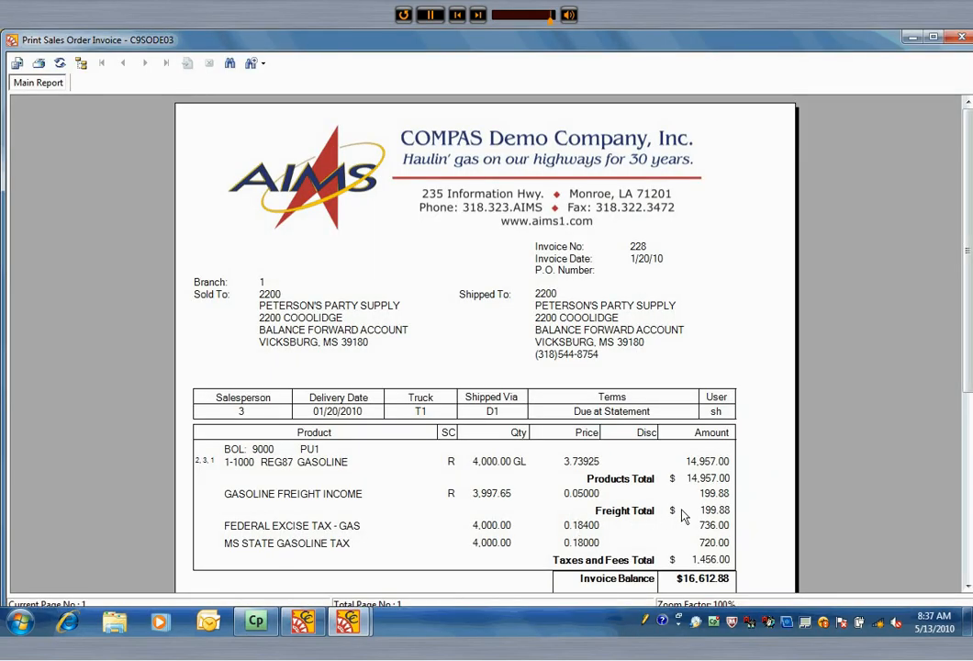
pyautogui.moveTo(865, 366)
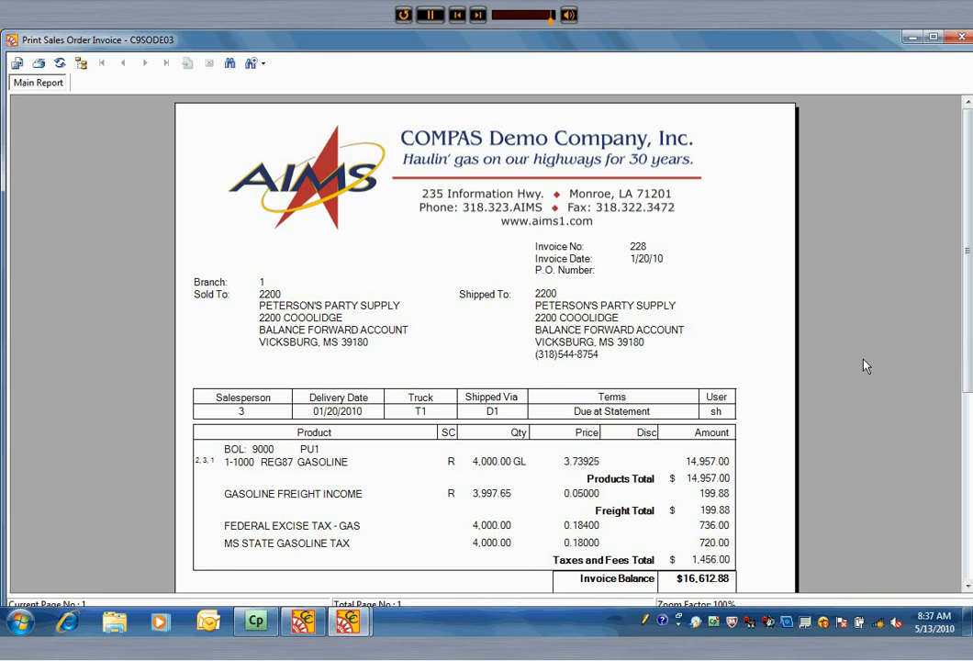
pyautogui.moveTo(966, 344)
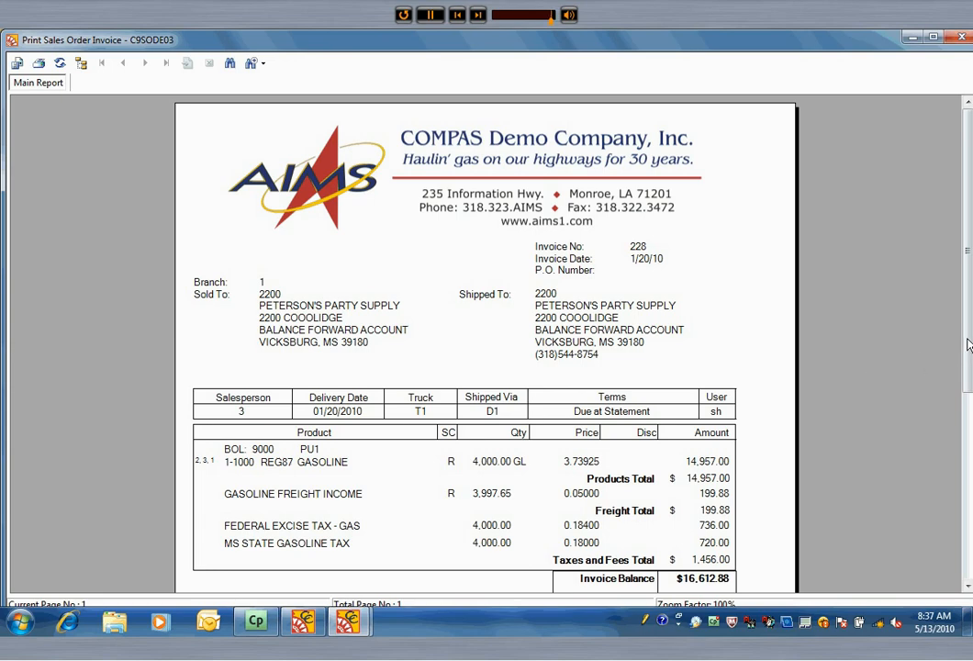
pyautogui.scroll(-3)
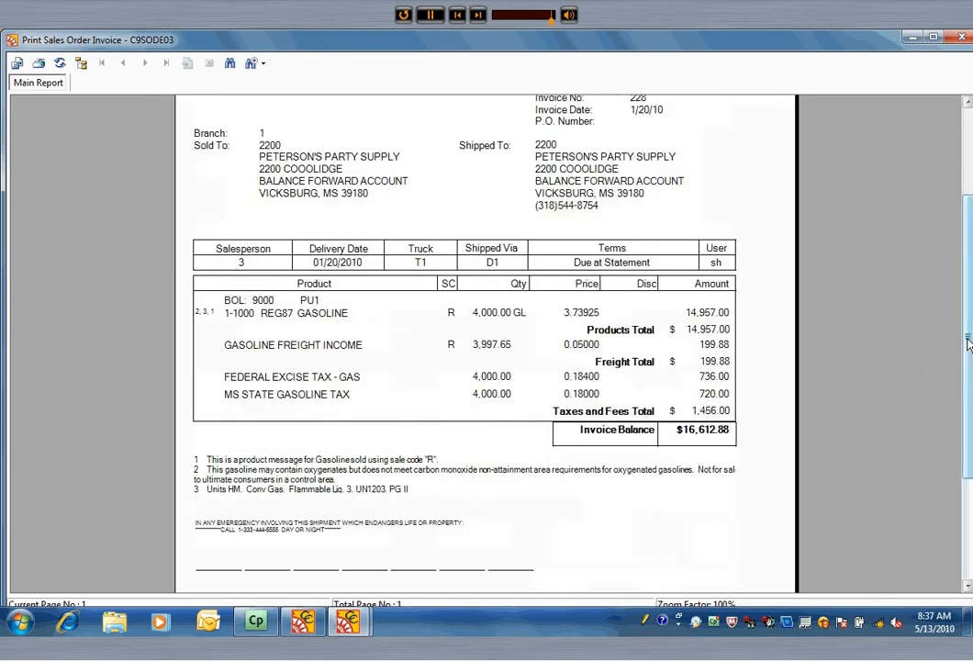